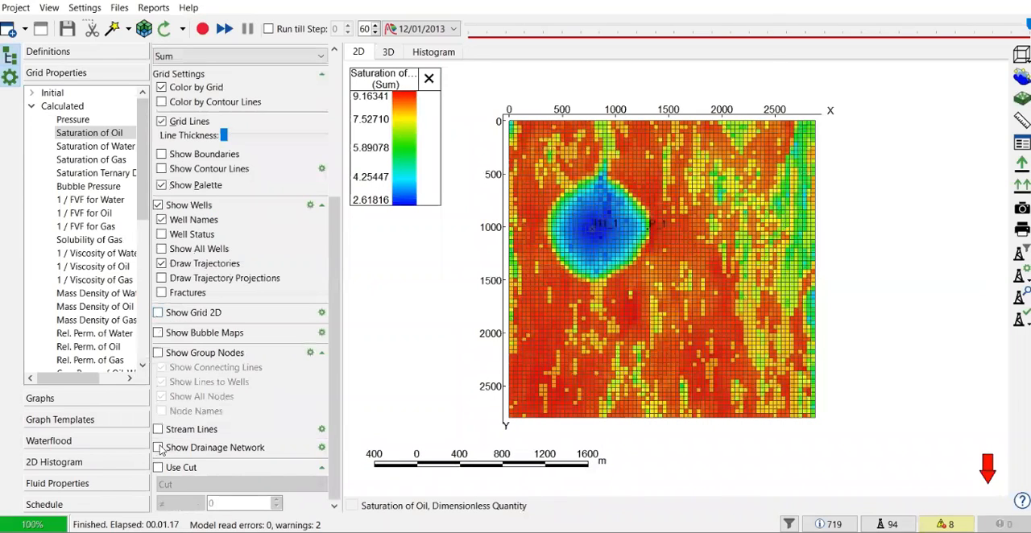
Step: Enable Stream Lines in Grid Settings so streamlines appear on the 2D oil saturation map
{"action": "left_click", "coordinate": [157, 429]}
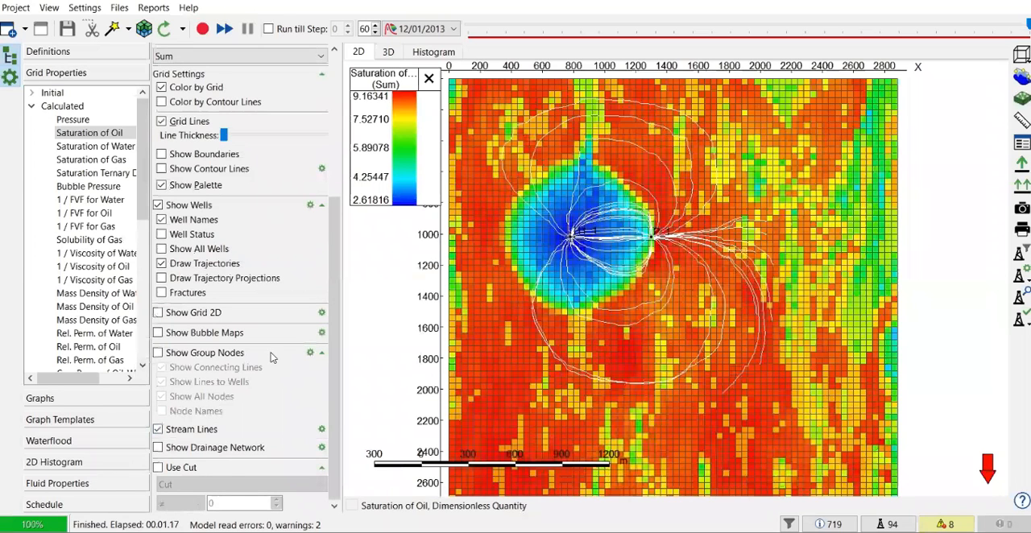
{"action": "mouse_move", "coordinate": [658, 269]}
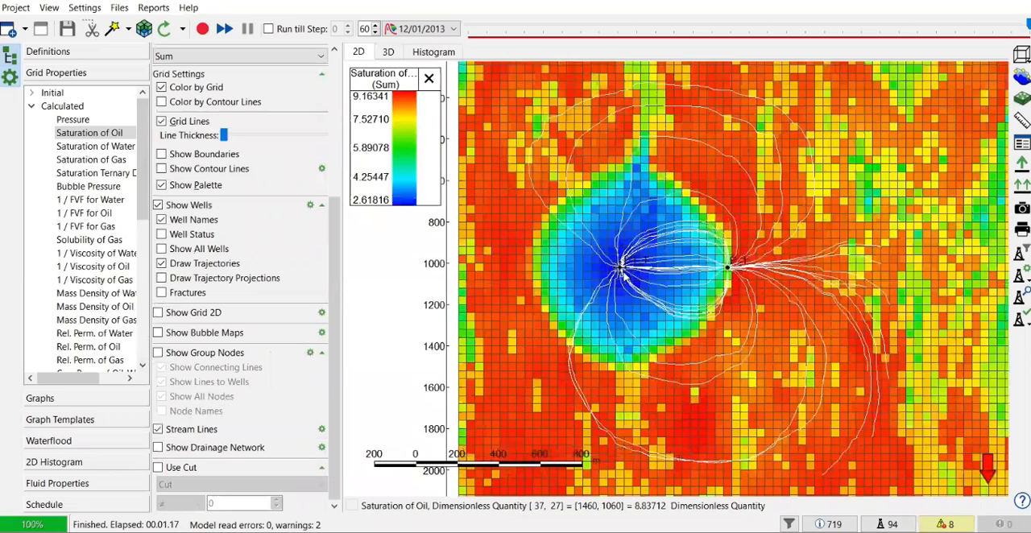
{"action": "mouse_move", "coordinate": [753, 274]}
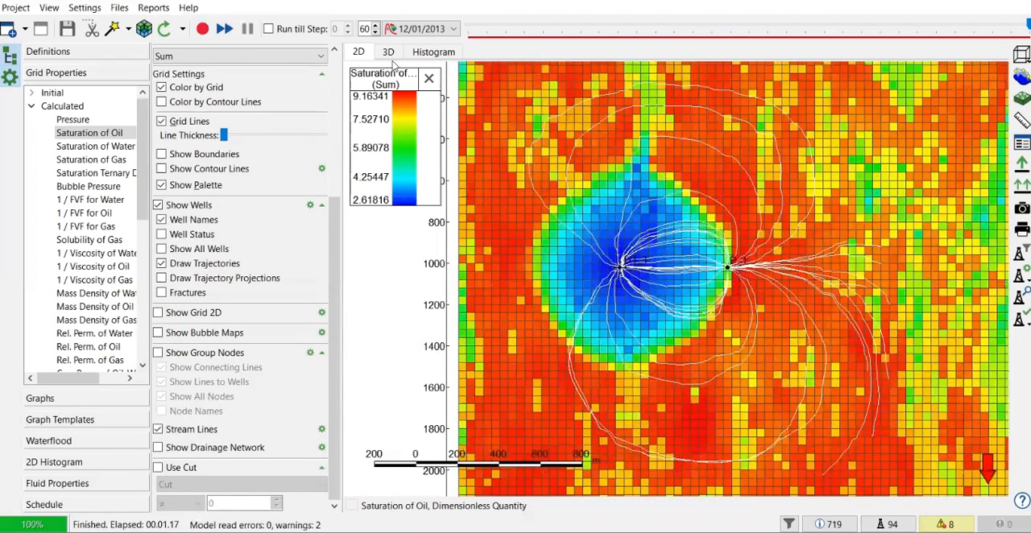
Step: Switch to the 3D view and hide the grid so the I1_1–P_1 streamlines show clearly
{"action": "left_click", "coordinate": [389, 52]}
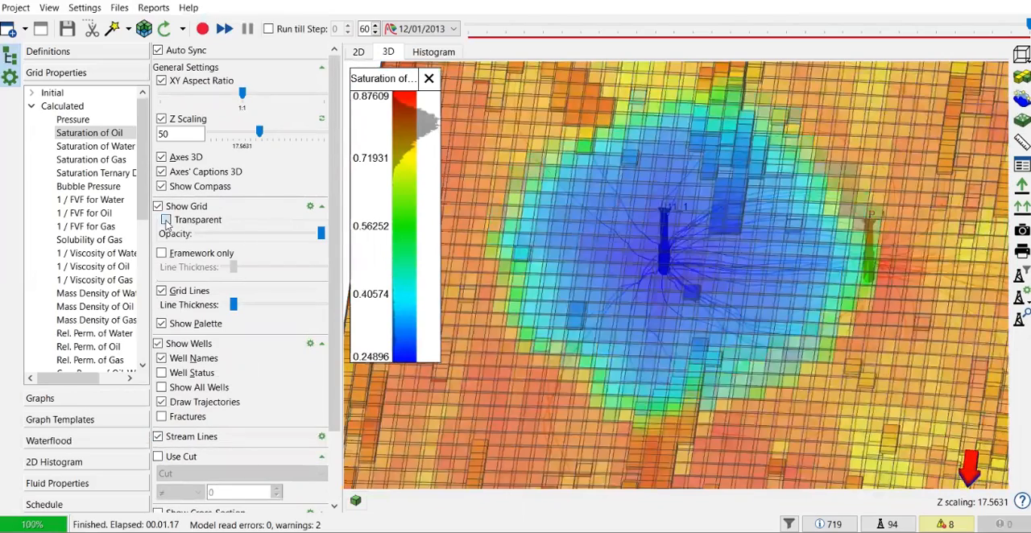
{"action": "left_click", "coordinate": [158, 206]}
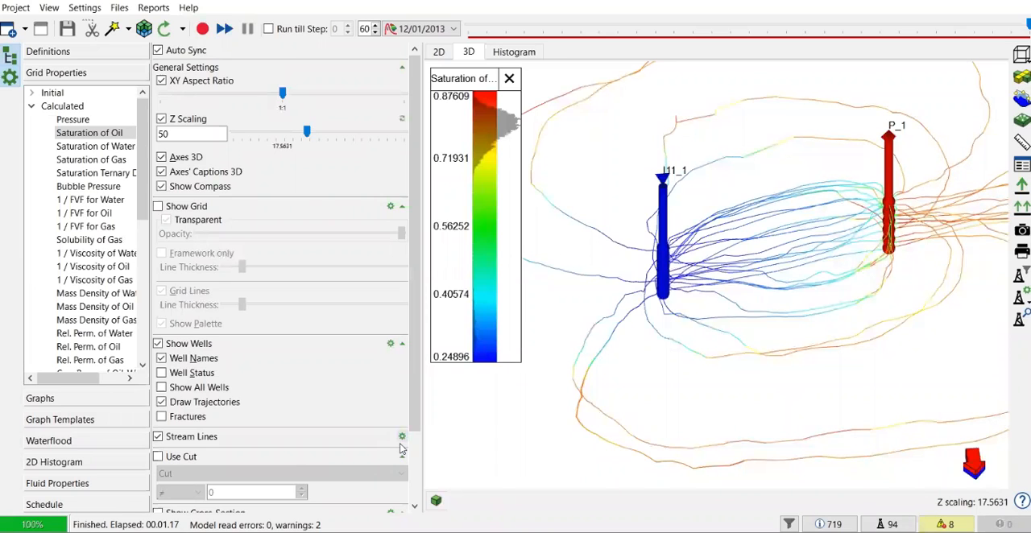
Step: In Visual Preferences, after browsing Well Options and Contour Lines, set streamline line width to 3 and apply it
{"action": "left_click", "coordinate": [401, 437]}
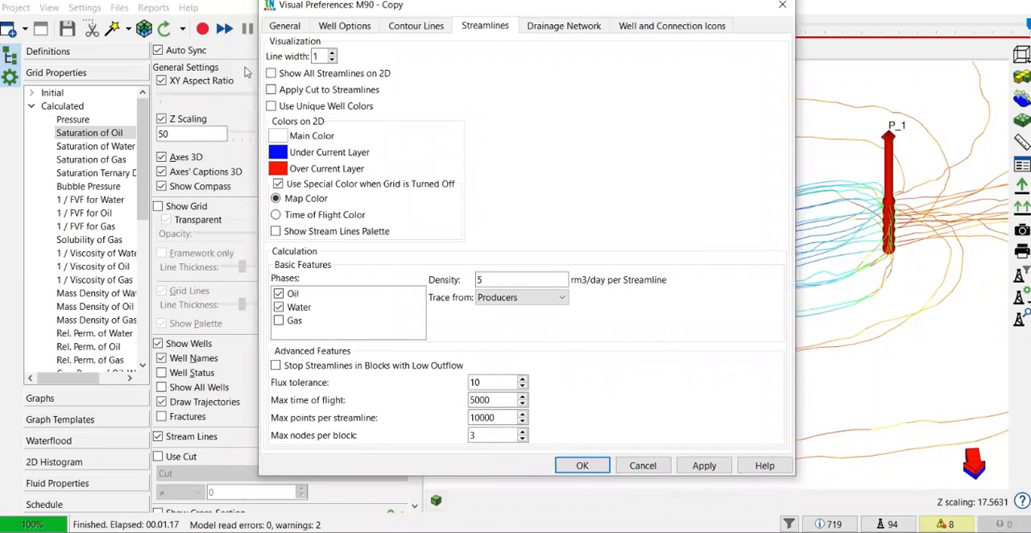
{"action": "left_click", "coordinate": [345, 26]}
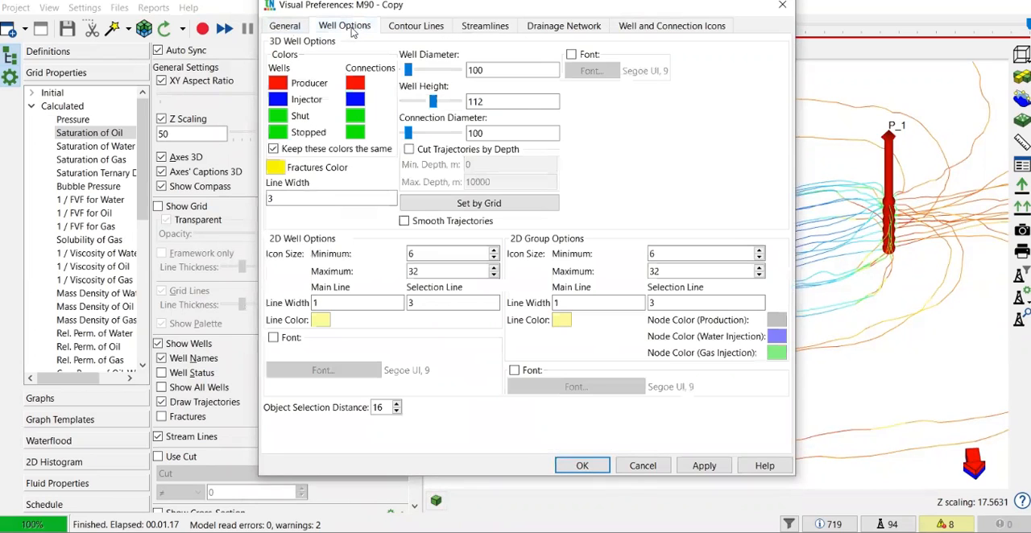
{"action": "left_click", "coordinate": [416, 26]}
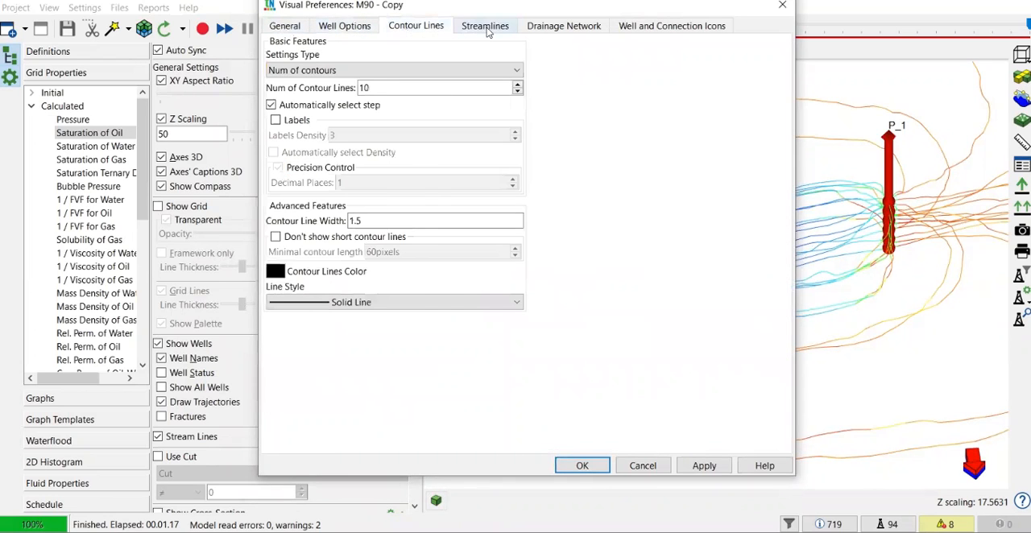
{"action": "left_click", "coordinate": [485, 25]}
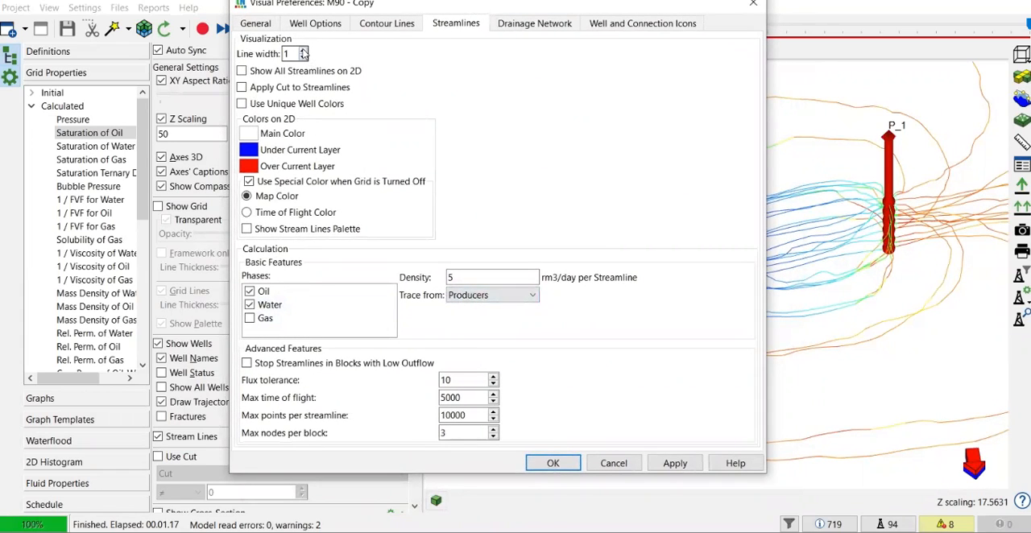
{"action": "left_click", "coordinate": [674, 464]}
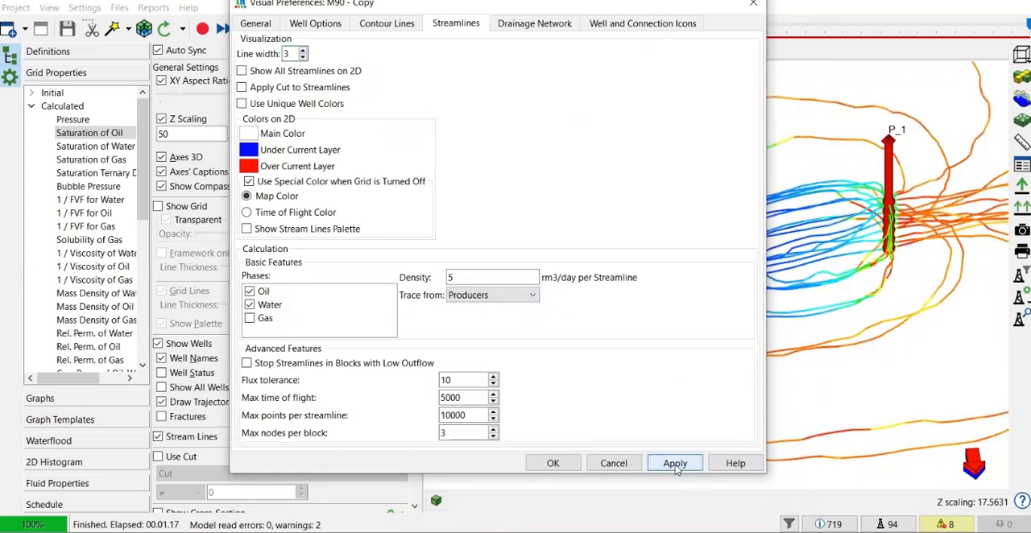
{"action": "left_click", "coordinate": [673, 464]}
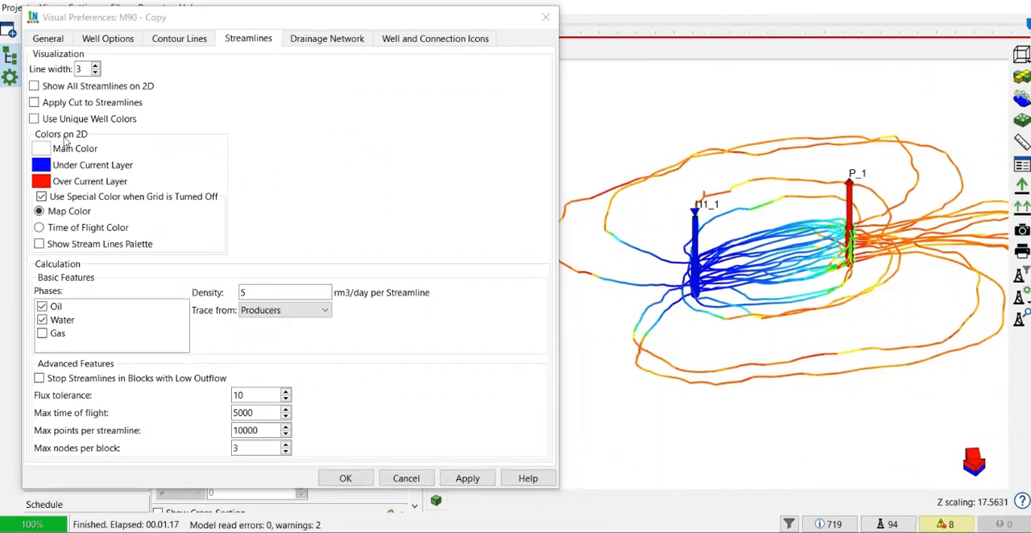
{"action": "mouse_move", "coordinate": [65, 162]}
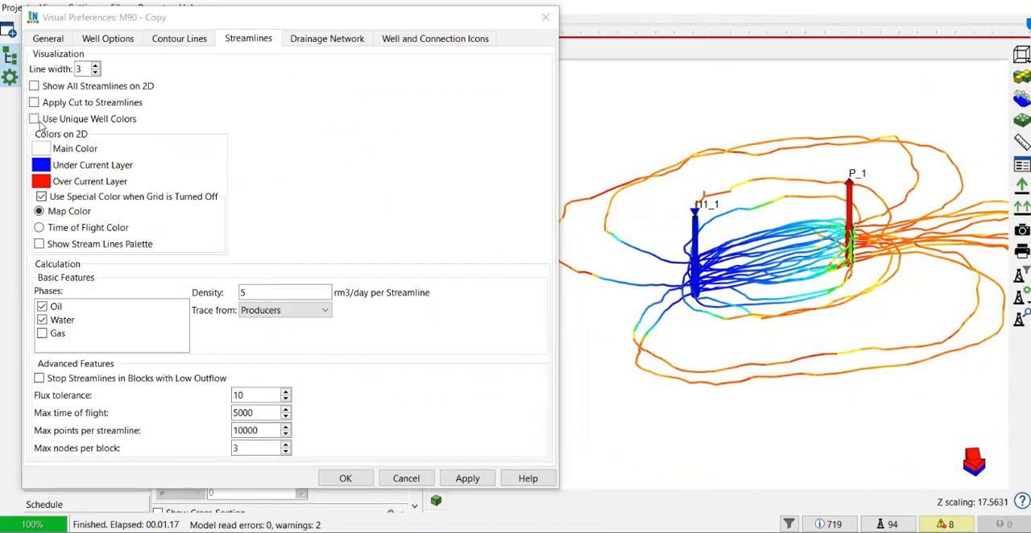
Step: Try unique well coloring for streamlines, then revert to map-based coloring and apply
{"action": "left_click", "coordinate": [36, 119]}
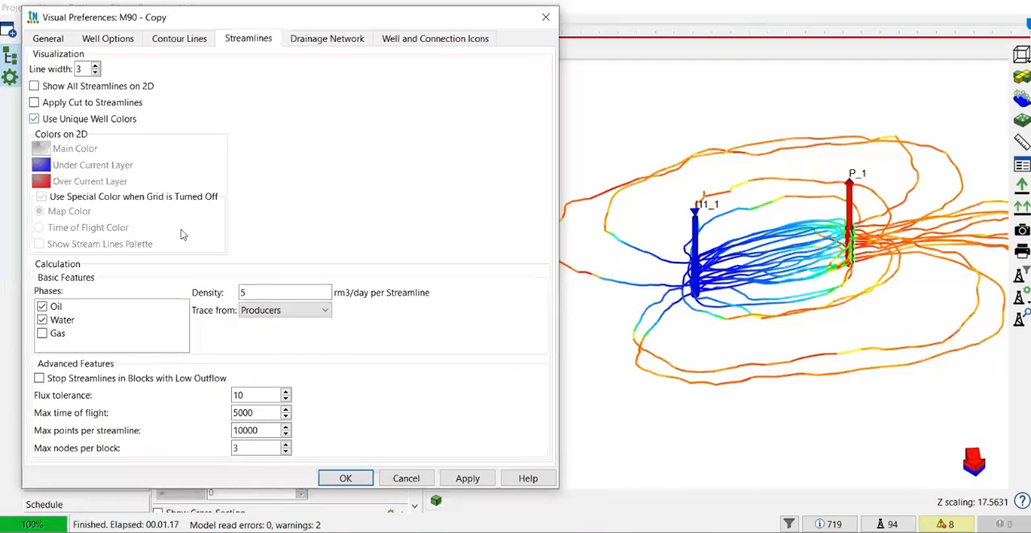
{"action": "left_click", "coordinate": [468, 477]}
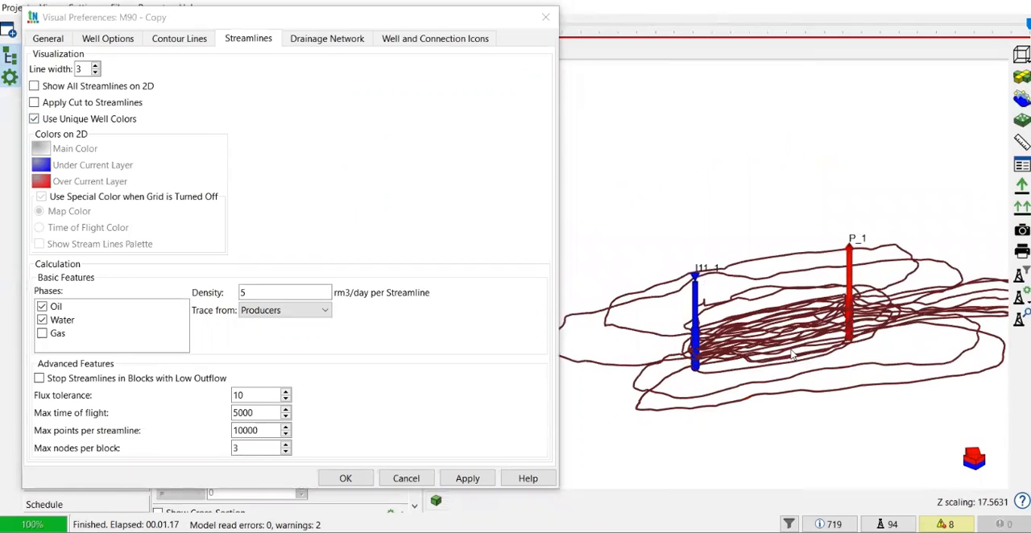
{"action": "mouse_move", "coordinate": [796, 328]}
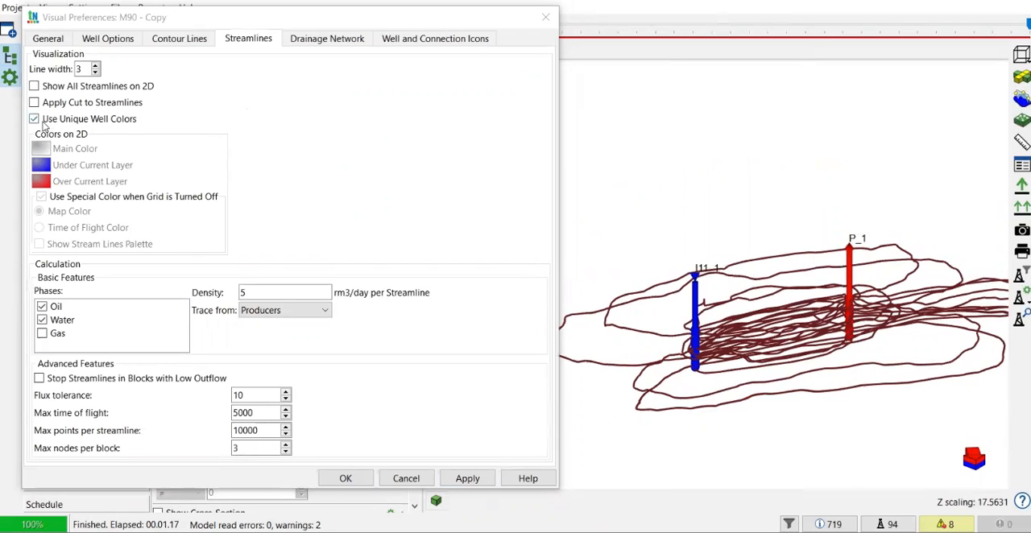
{"action": "left_click", "coordinate": [35, 119]}
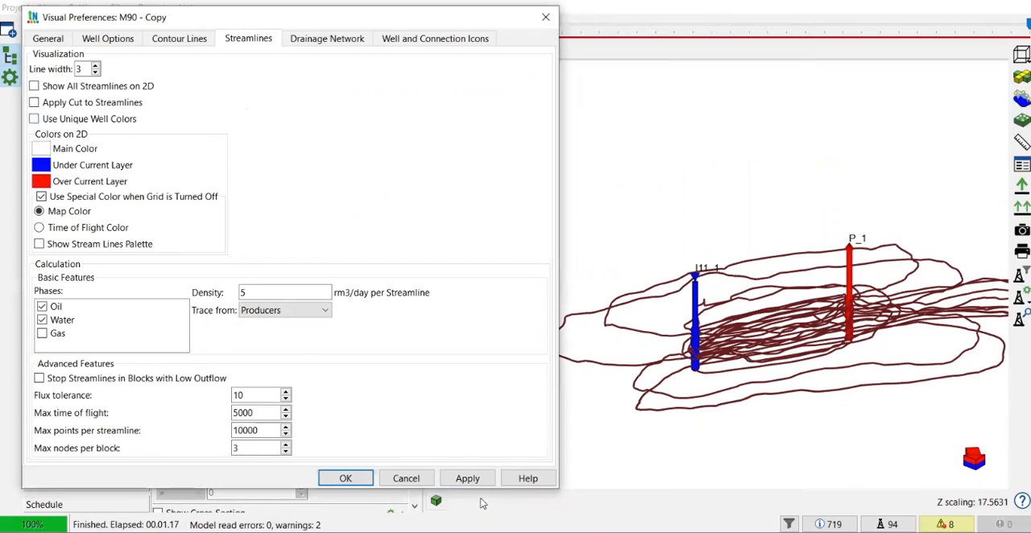
{"action": "left_click", "coordinate": [467, 477]}
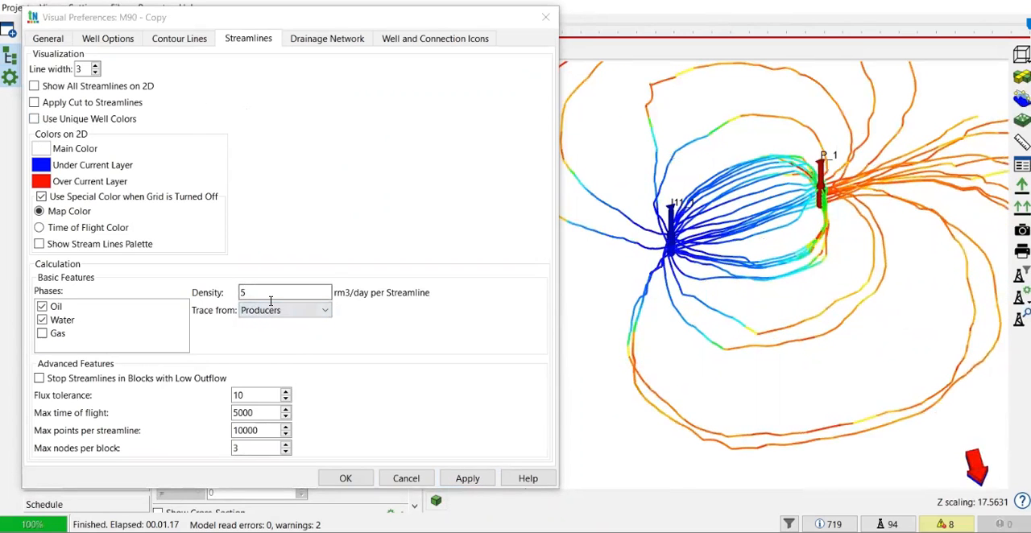
{"action": "mouse_move", "coordinate": [362, 296]}
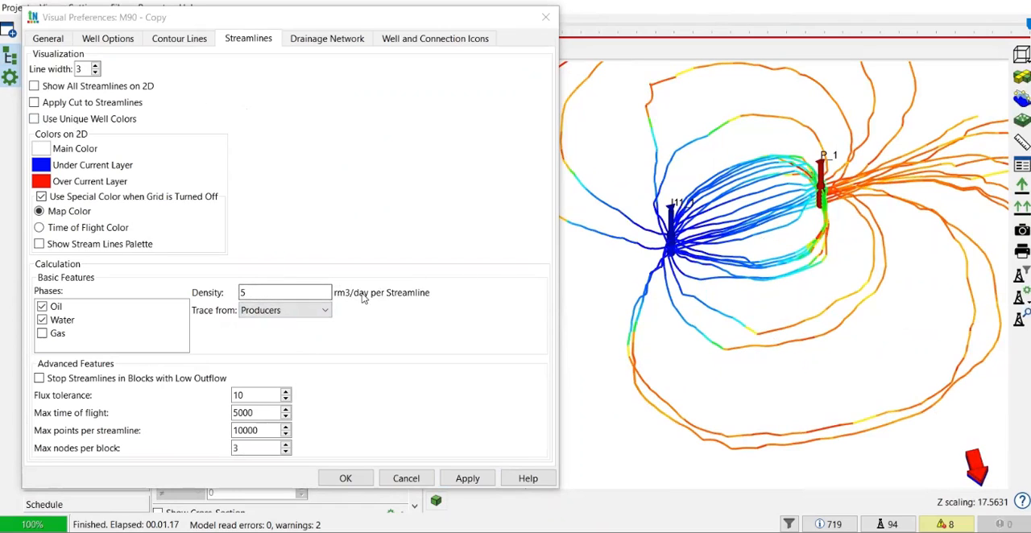
{"action": "mouse_move", "coordinate": [351, 300]}
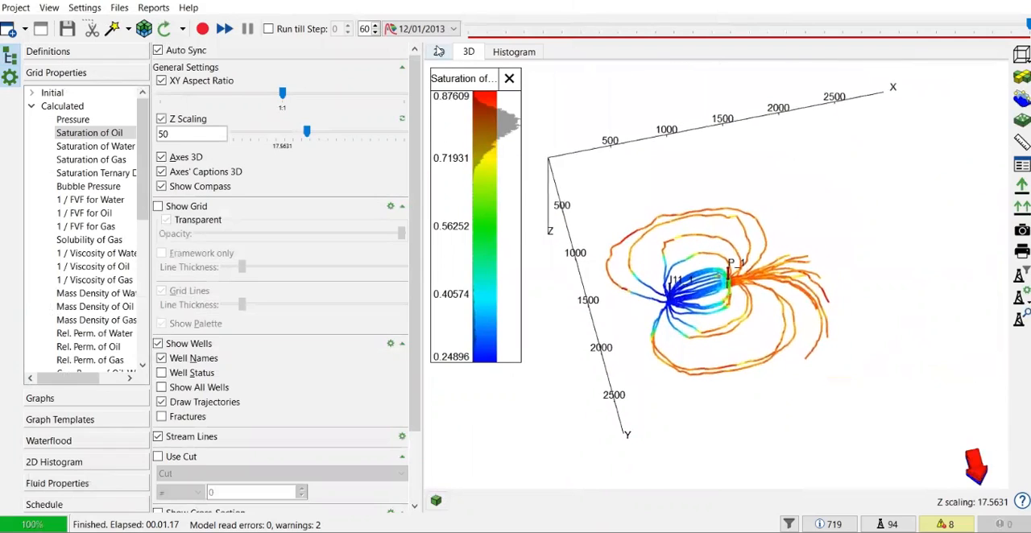
Step: In the 2D view, rewind to the first time step and restart the simulation run
{"action": "left_click", "coordinate": [439, 51]}
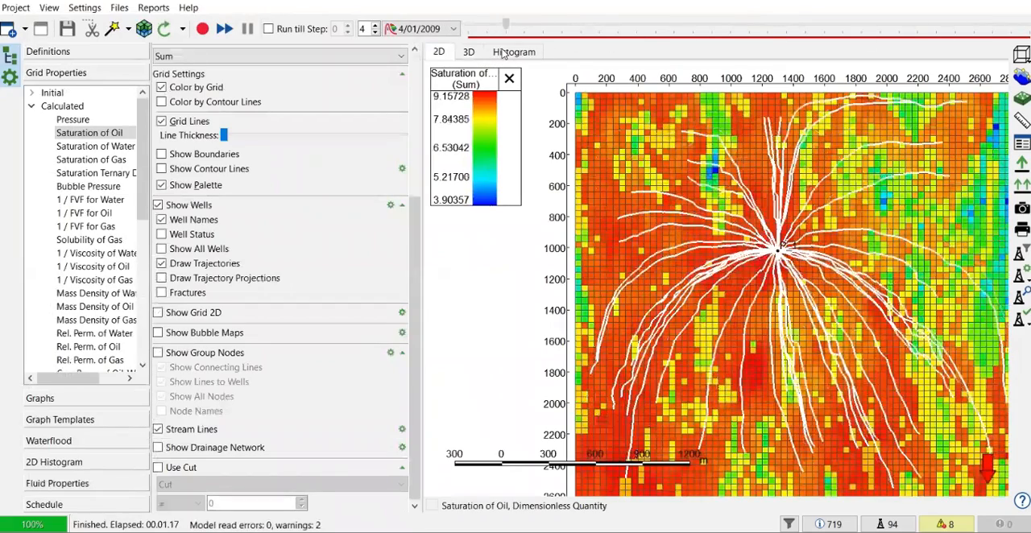
{"action": "left_click", "coordinate": [224, 29]}
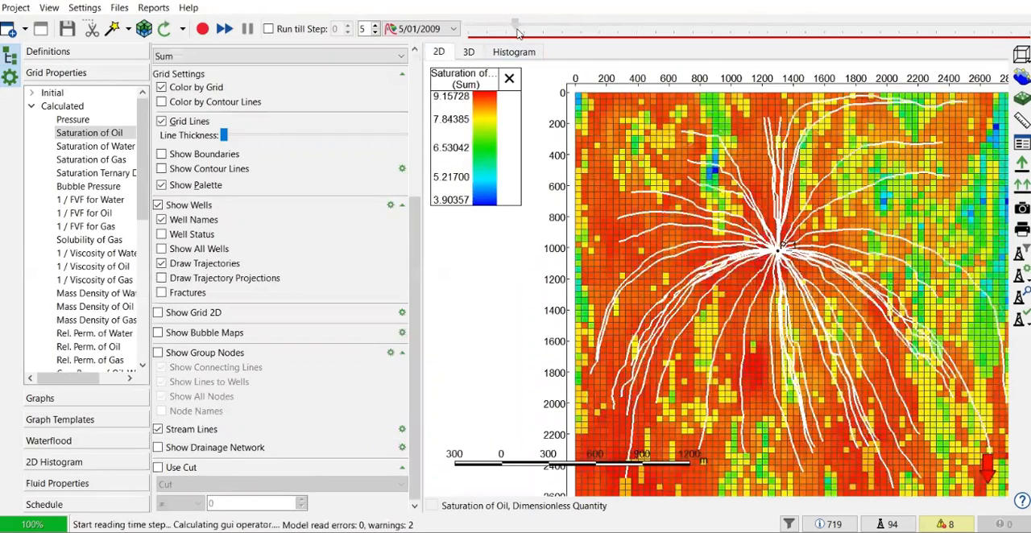
{"action": "left_click", "coordinate": [222, 29]}
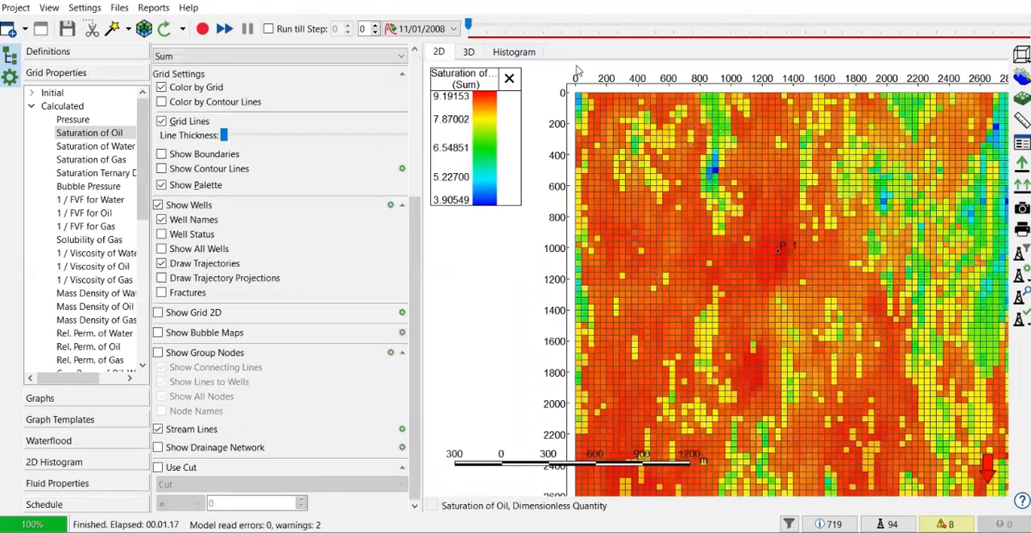
{"action": "left_click", "coordinate": [200, 29]}
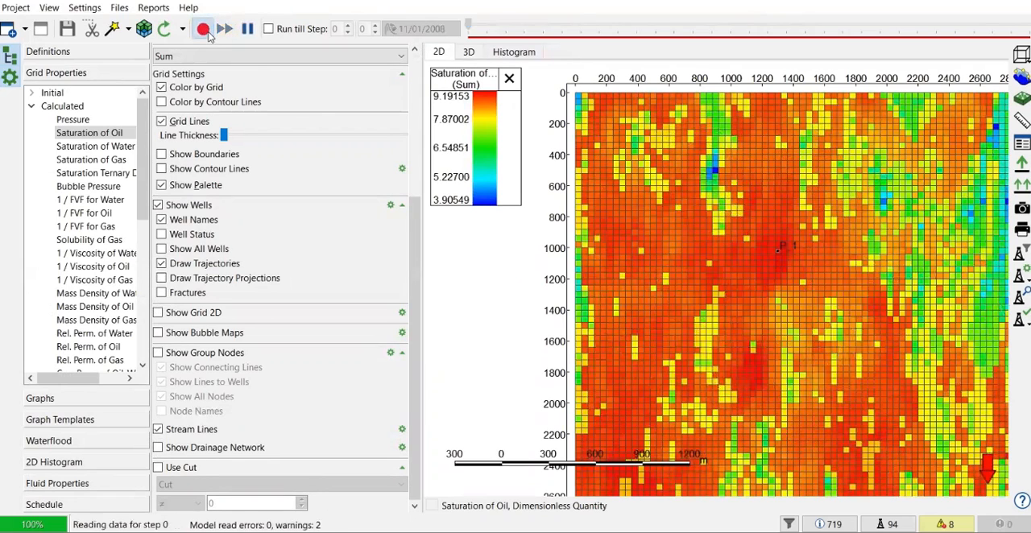
{"action": "left_click", "coordinate": [201, 29]}
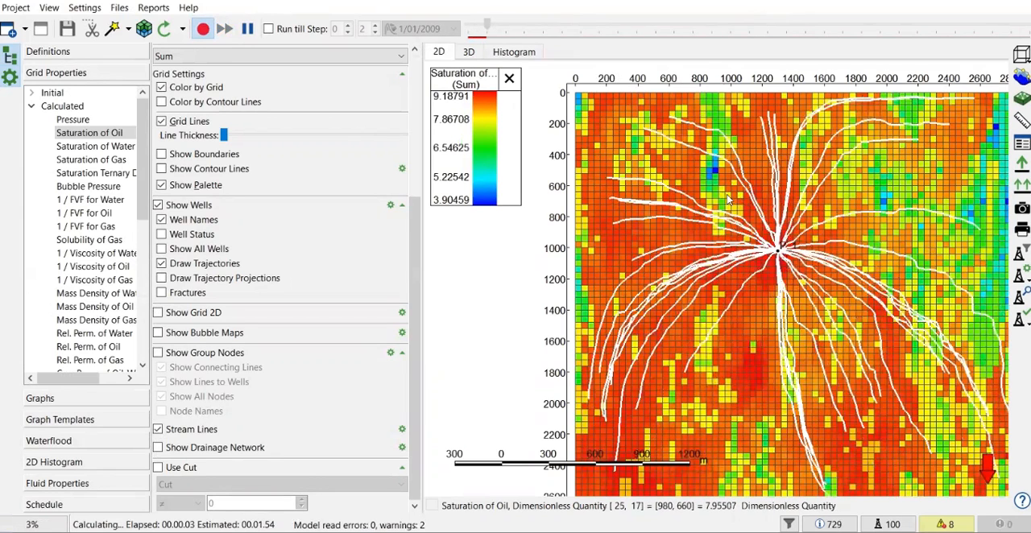
Step: Display Fluid-in-place > Mobile Oil in Place on the 2D map with streamlines
{"action": "left_click", "coordinate": [226, 29]}
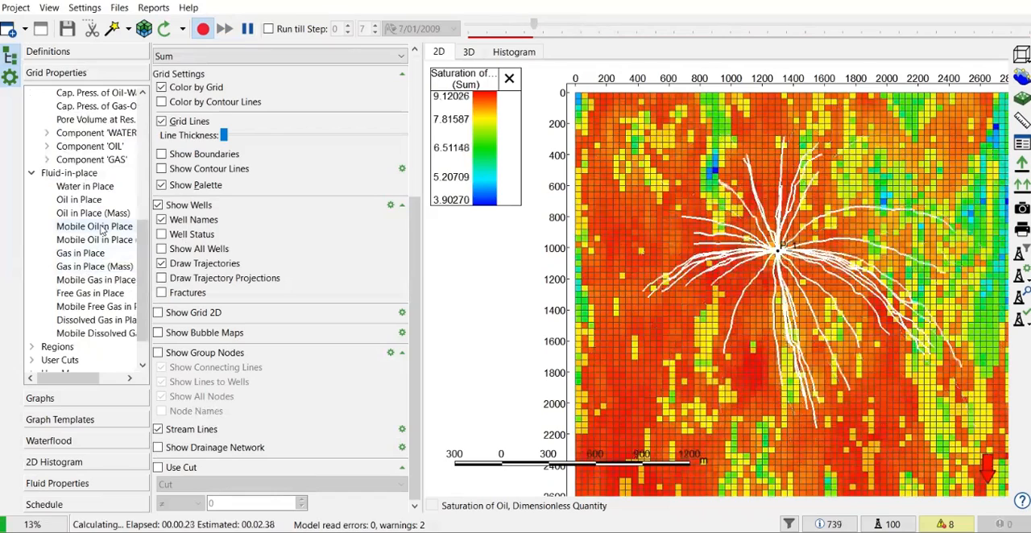
{"action": "left_click", "coordinate": [94, 226]}
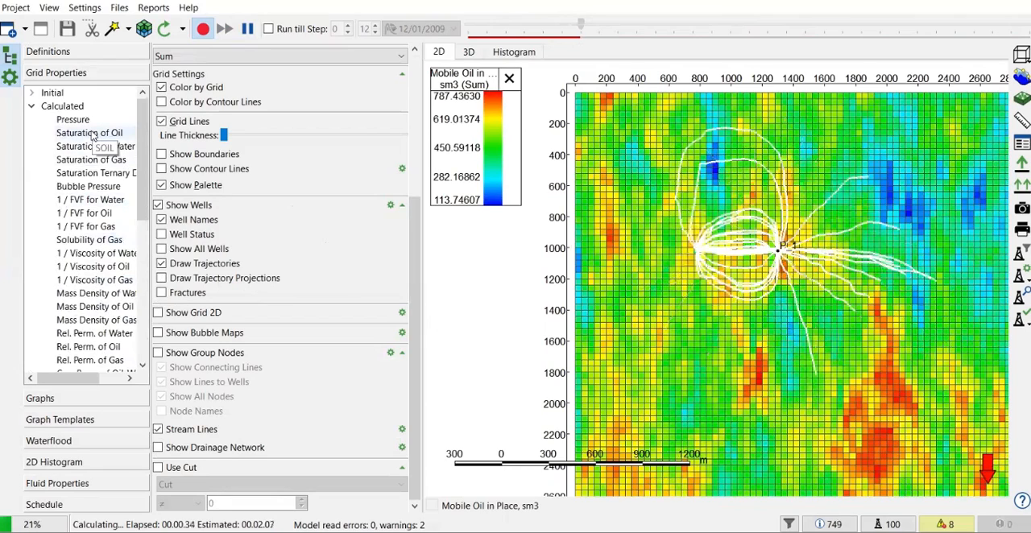
Step: Show Calculated > Saturation of Oil again and let the run finish at 12/01/2013
{"action": "left_click", "coordinate": [84, 132]}
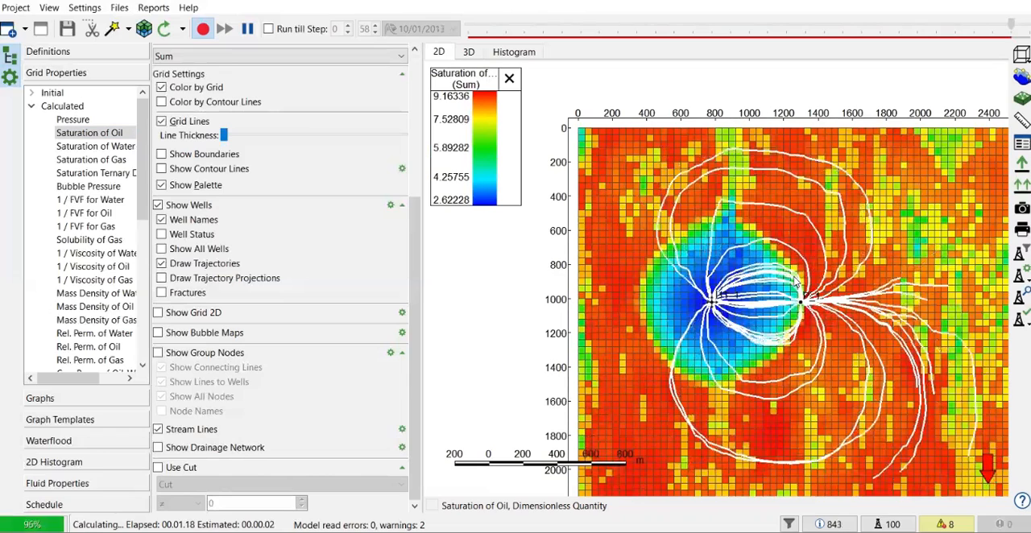
{"action": "left_click", "coordinate": [224, 29]}
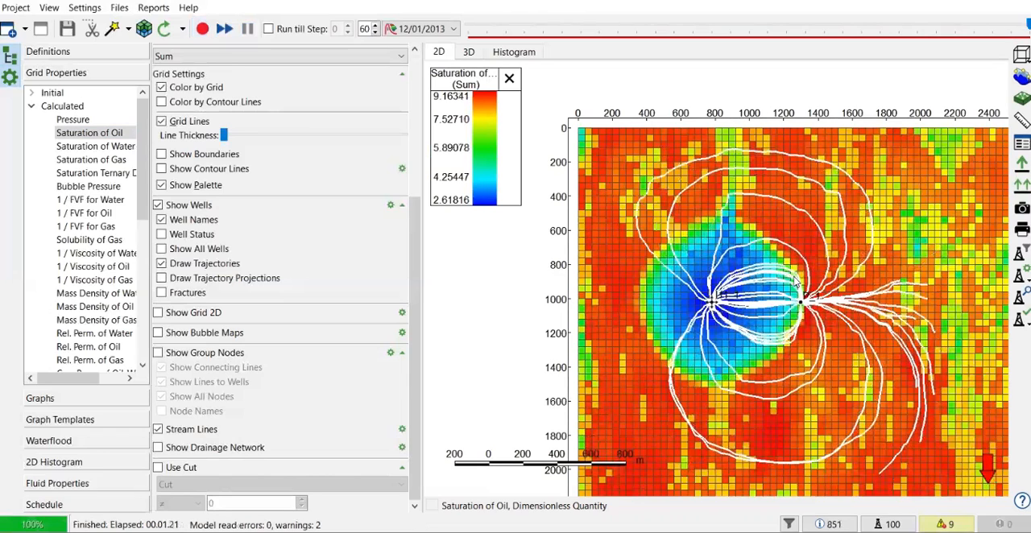
{"action": "mouse_move", "coordinate": [770, 337]}
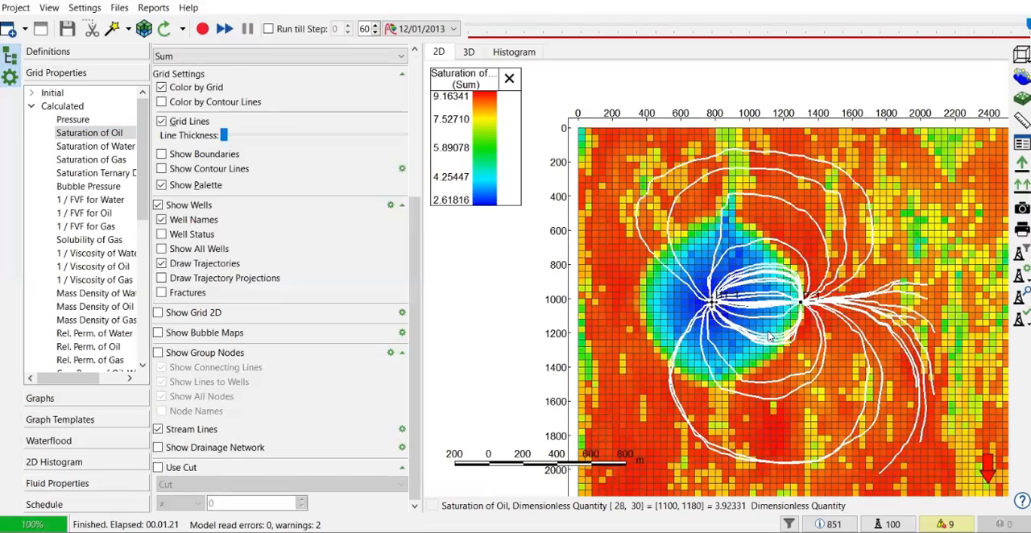
{"action": "mouse_move", "coordinate": [770, 336]}
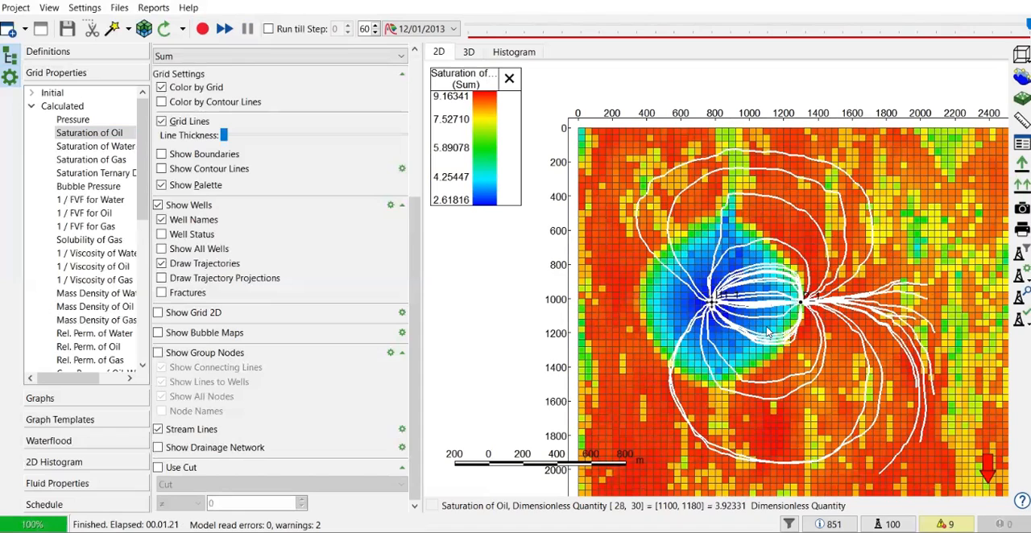
{"action": "mouse_move", "coordinate": [687, 365]}
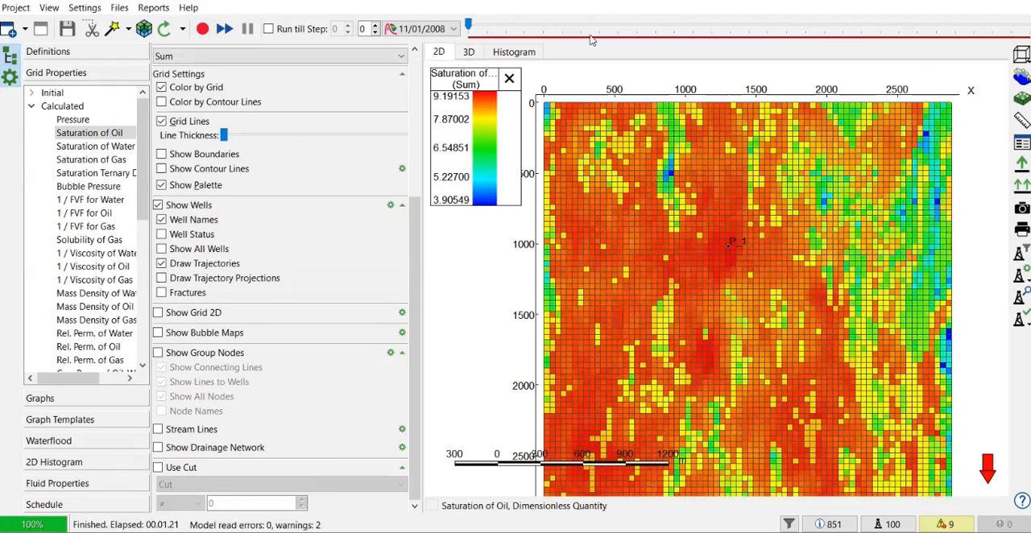
{"action": "mouse_move", "coordinate": [523, 448]}
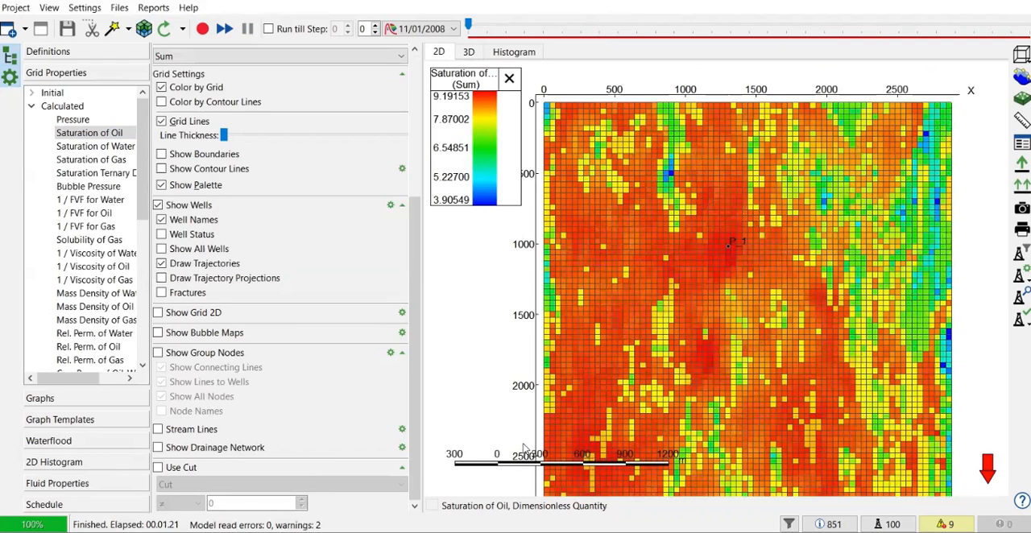
{"action": "mouse_move", "coordinate": [790, 248]}
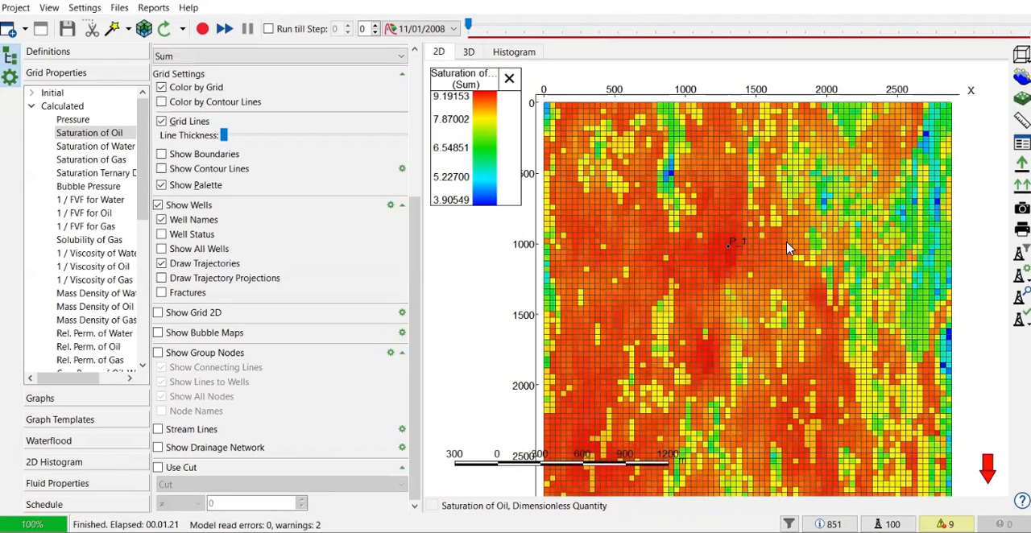